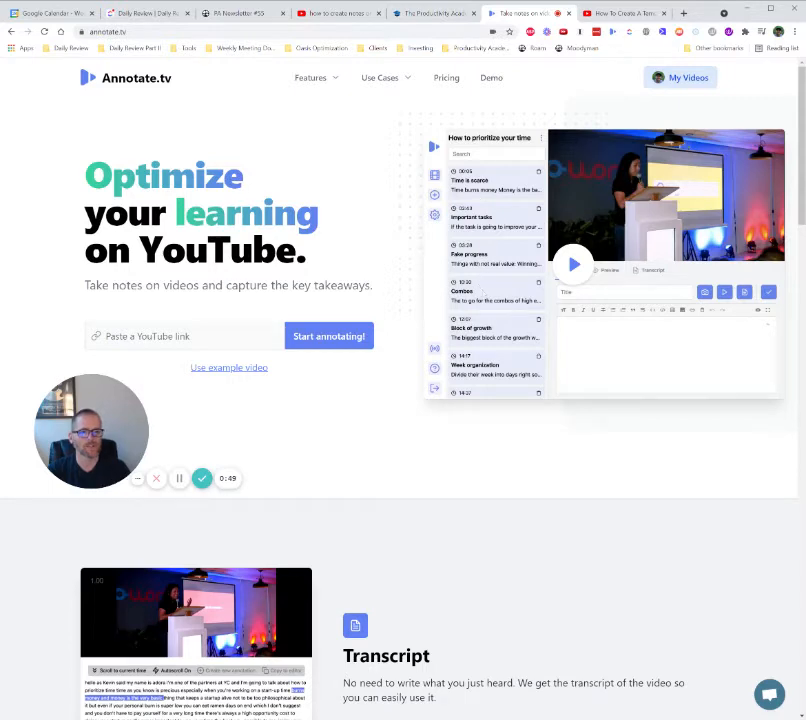
mouse_move(595, 206)
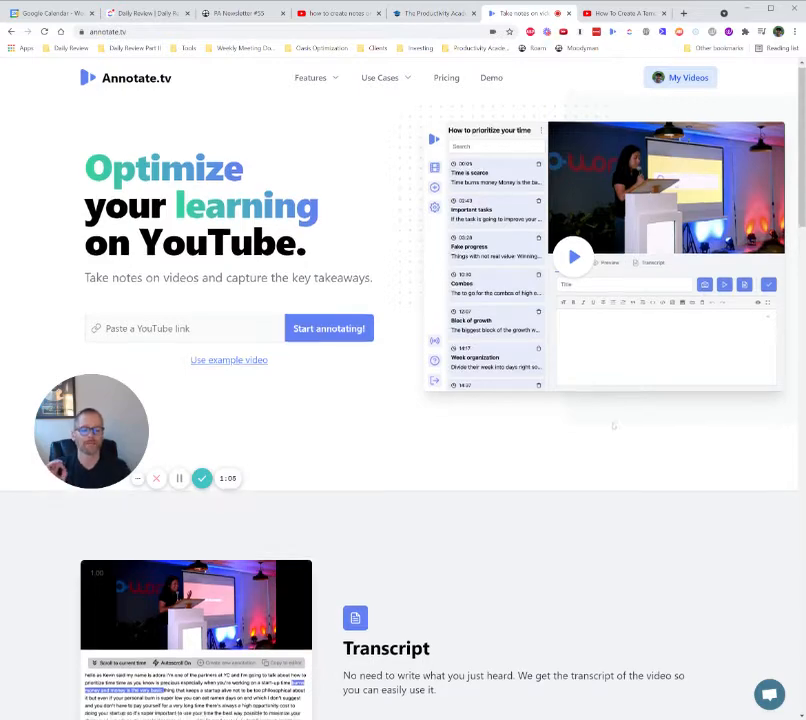
Step: Load the ClickUp template YouTube video into the Annotate.tv workspace
scroll("down", 3)
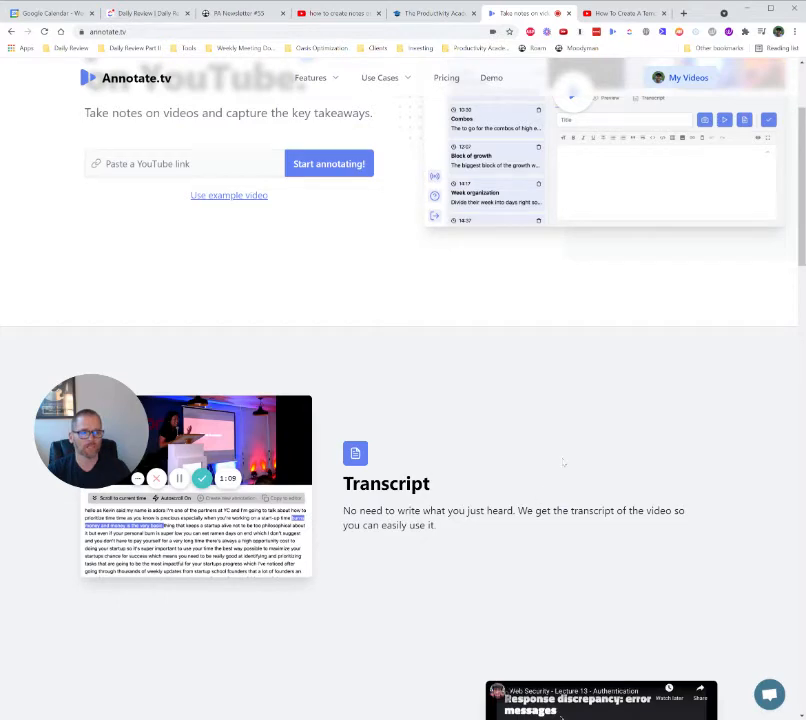
scroll("down", 3)
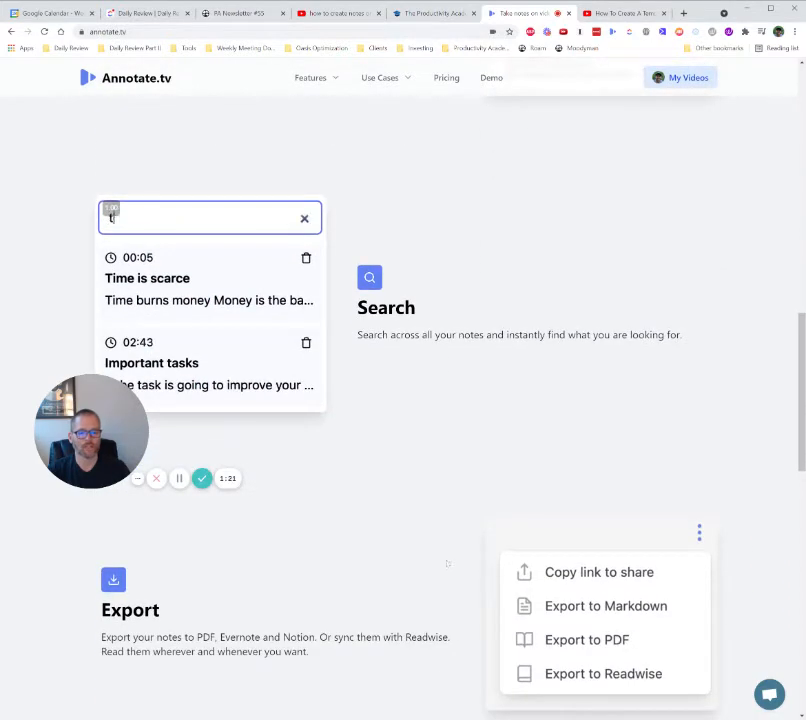
scroll("down", 3)
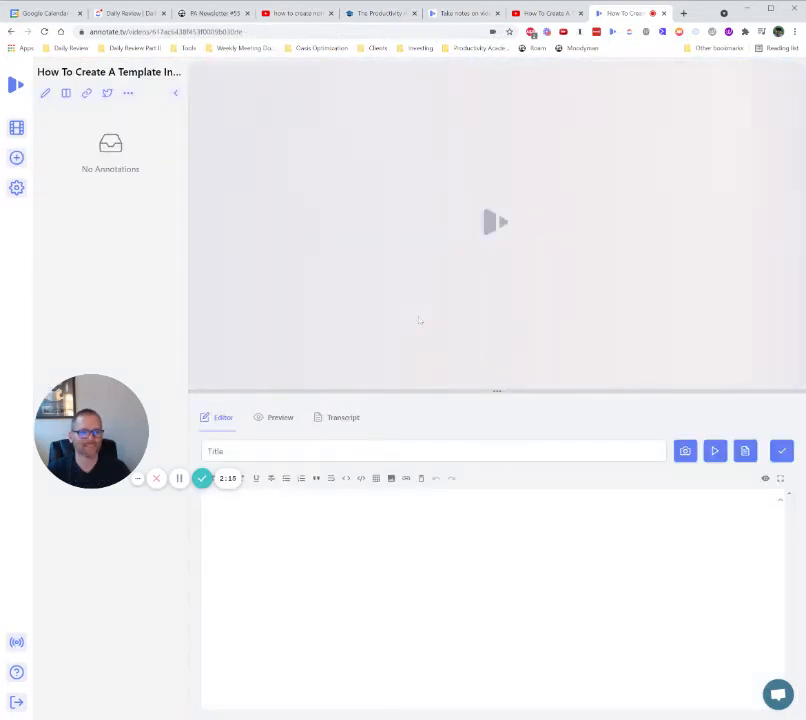
Step: Create the 00:02 note 'Title 1' reading 'This is note 1 Here's some formatting' in bold
left_click(497, 222)
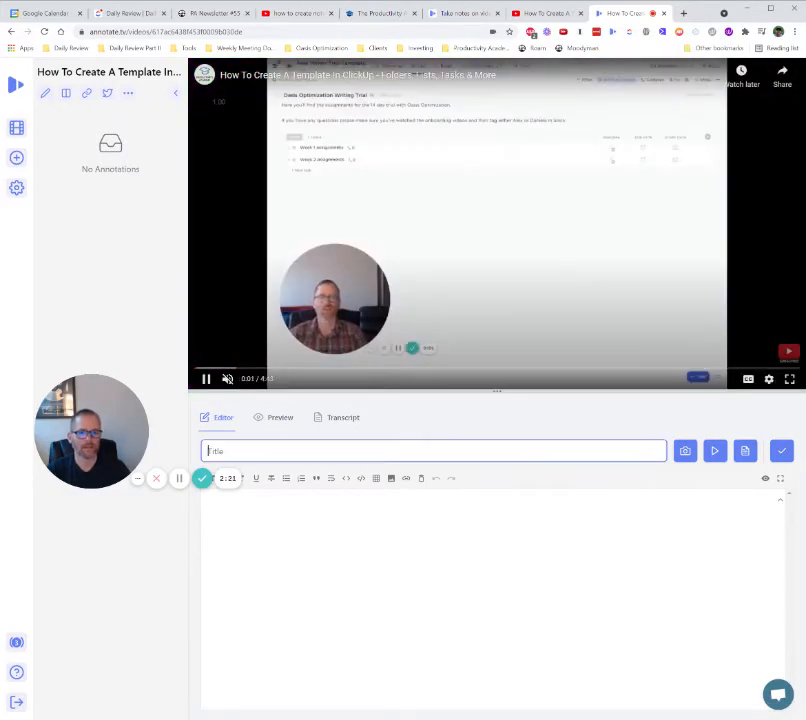
type("Title 1")
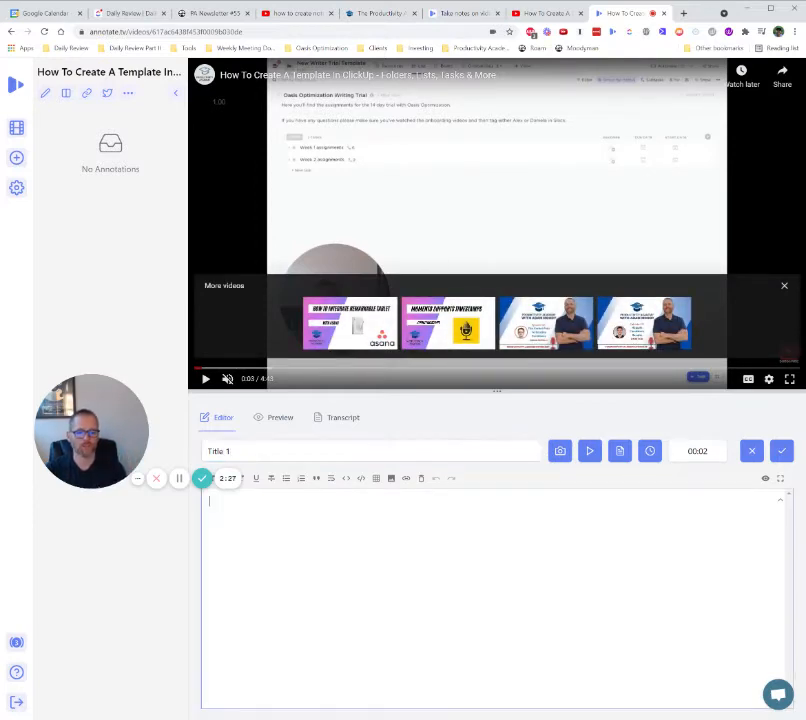
type("This is note 1")
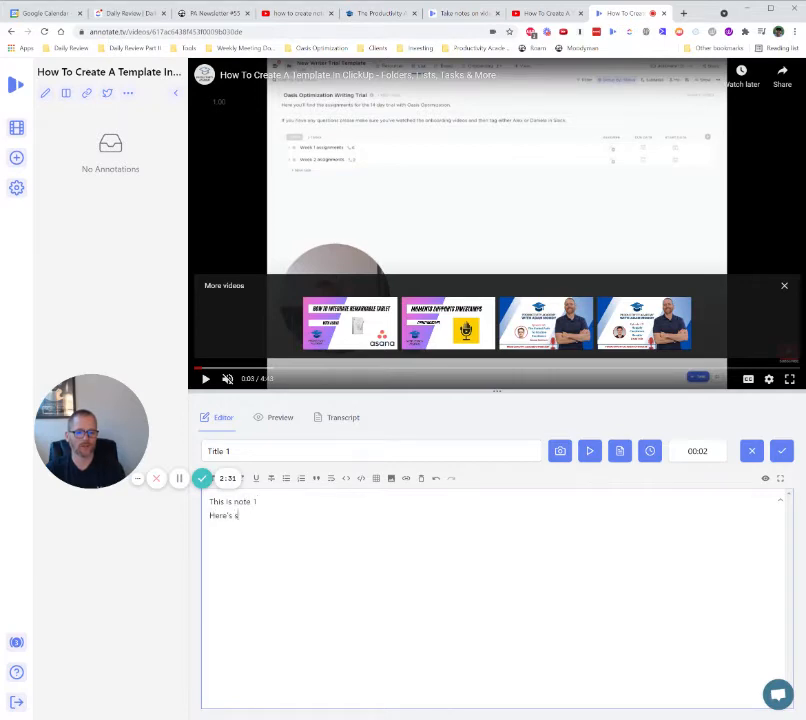
type("ome formatt")
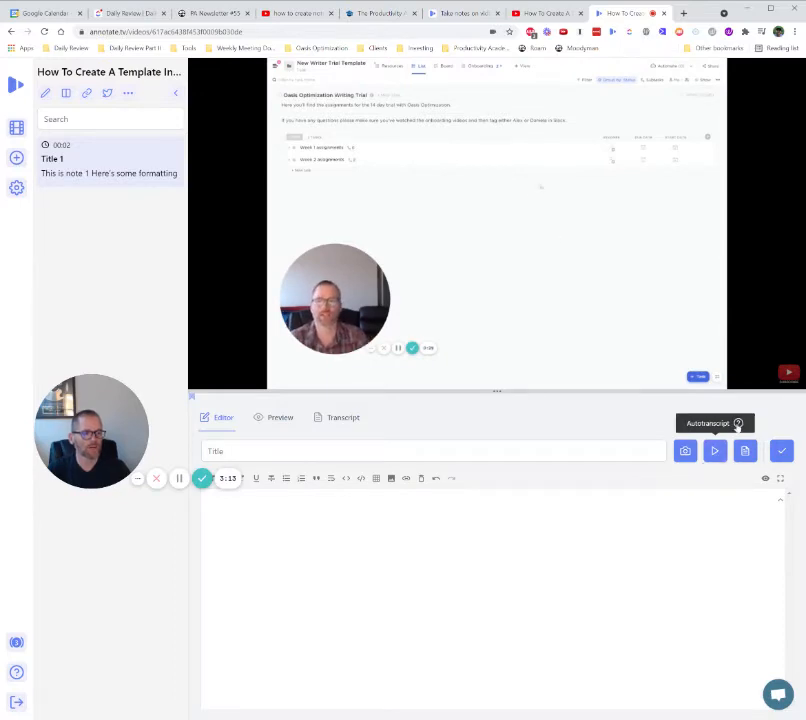
Step: Create the 00:36 note 'Intro Transcript test' filled with auto-transcribed speech
left_click(707, 423)
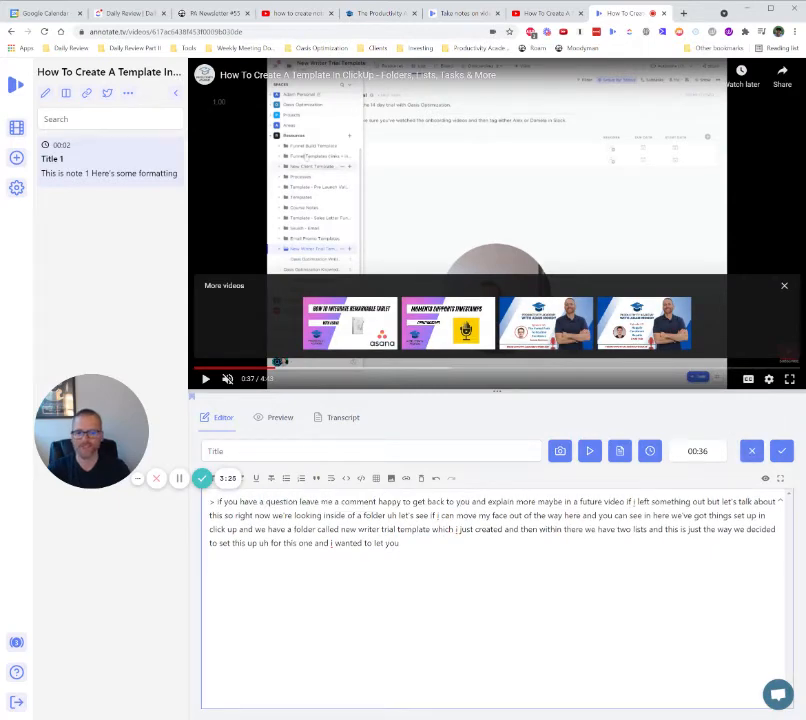
type("Intro")
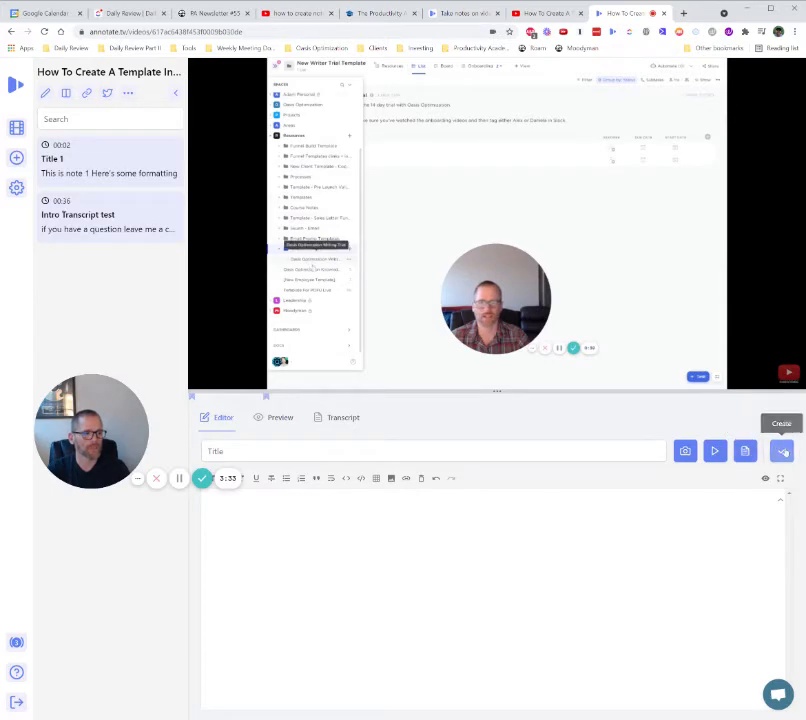
Step: Create the 01:54 note 'Test 2' with the body 'Placeholder'
left_click(433, 451)
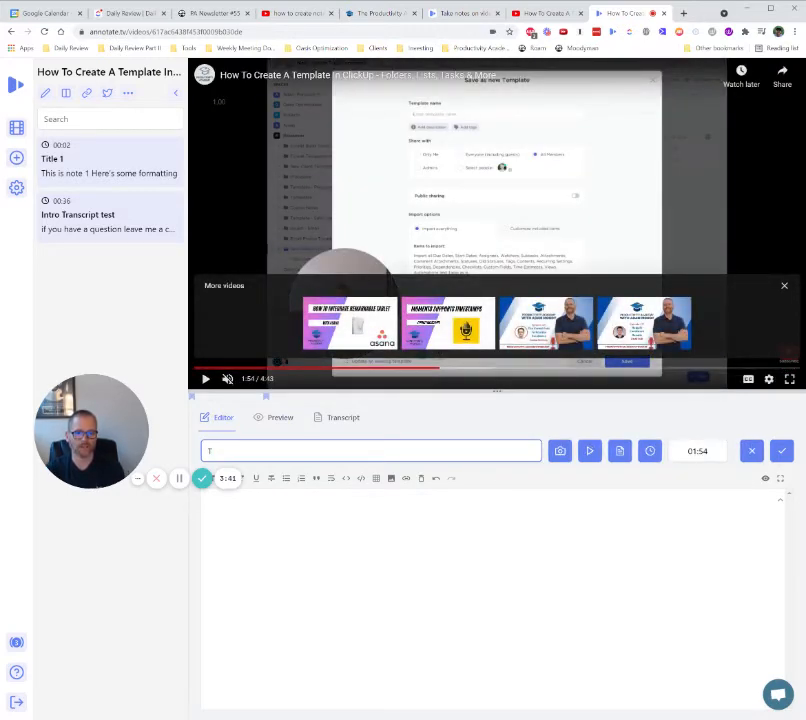
type("Test 2")
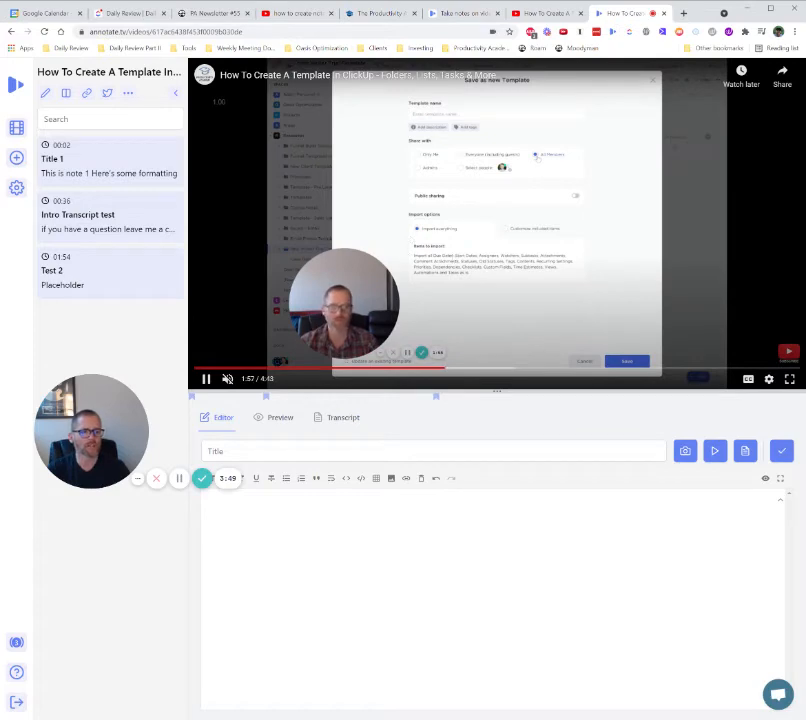
Step: Reopen the 'Title 1' note in the editor and jump the video to 00:02
left_click(108, 215)
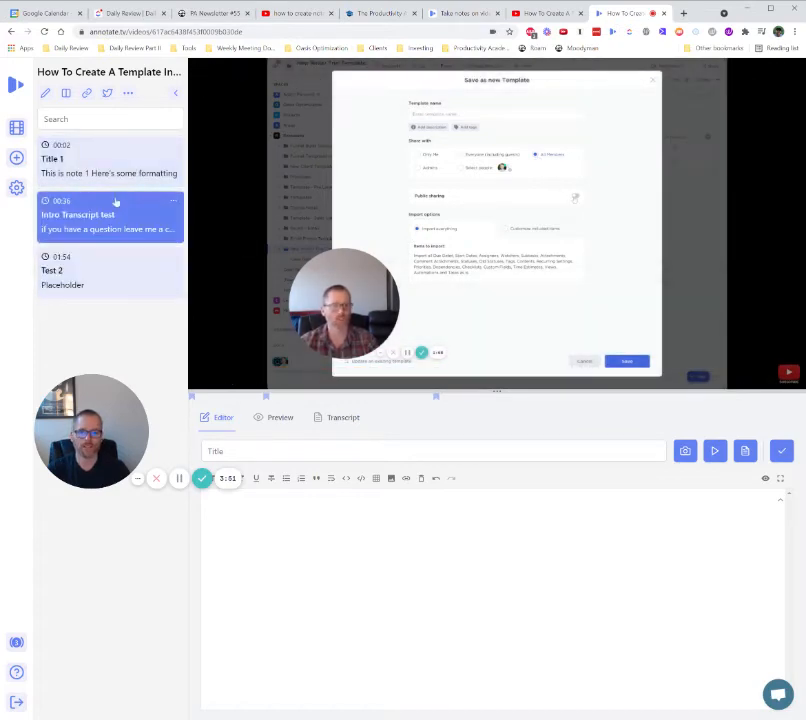
left_click(110, 158)
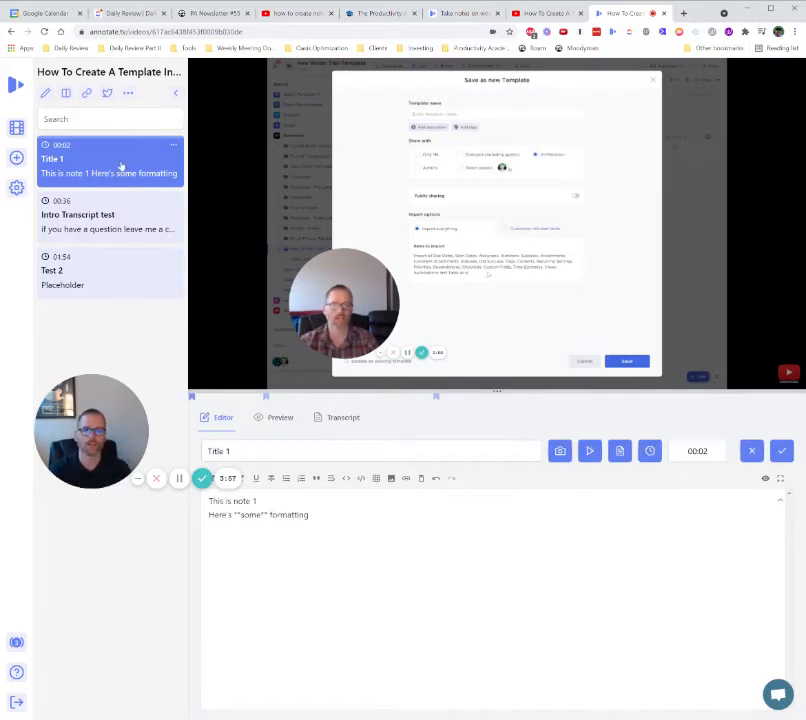
left_click(584, 361)
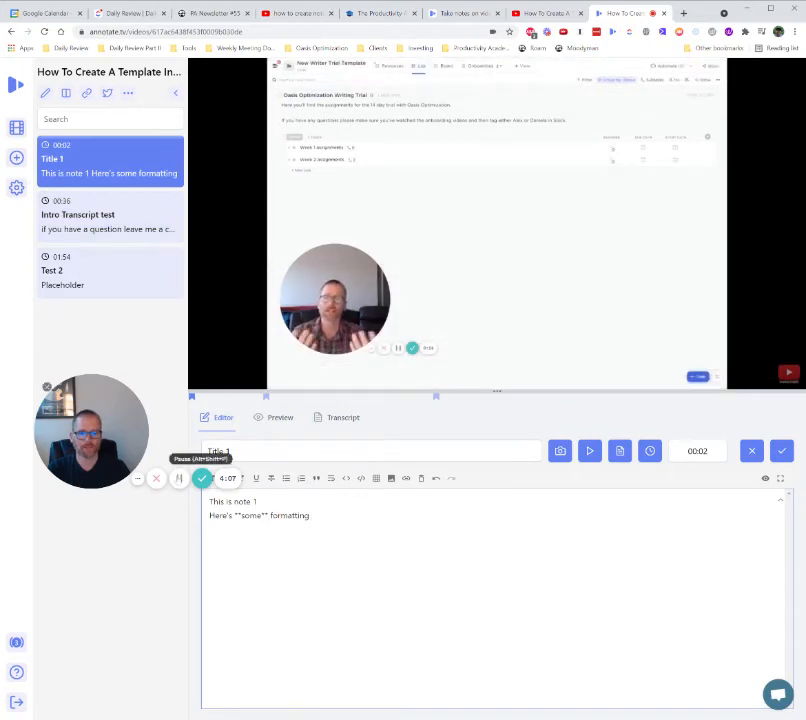
Step: Copy the public share link and open a new browser tab for it
left_click(128, 93)
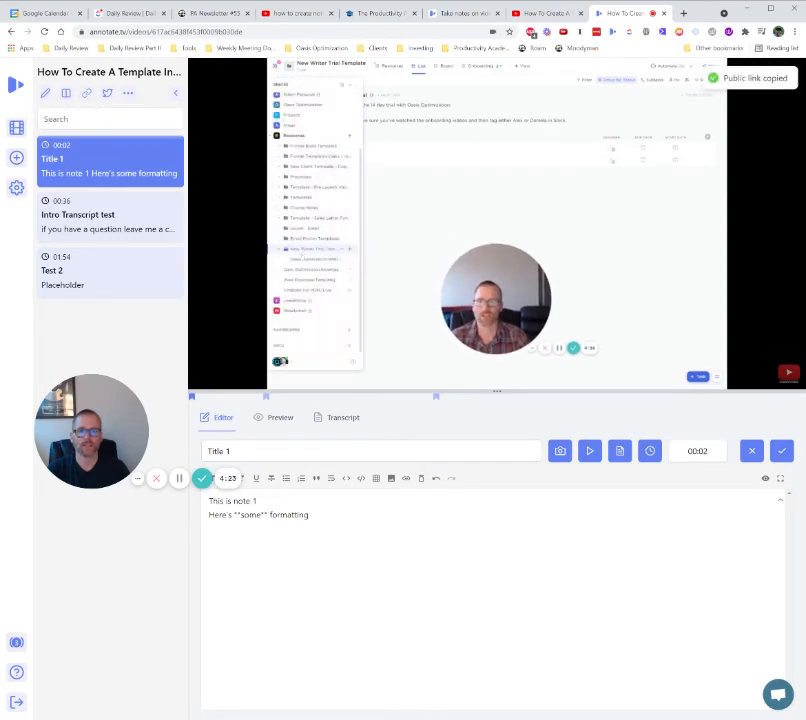
left_click(684, 13)
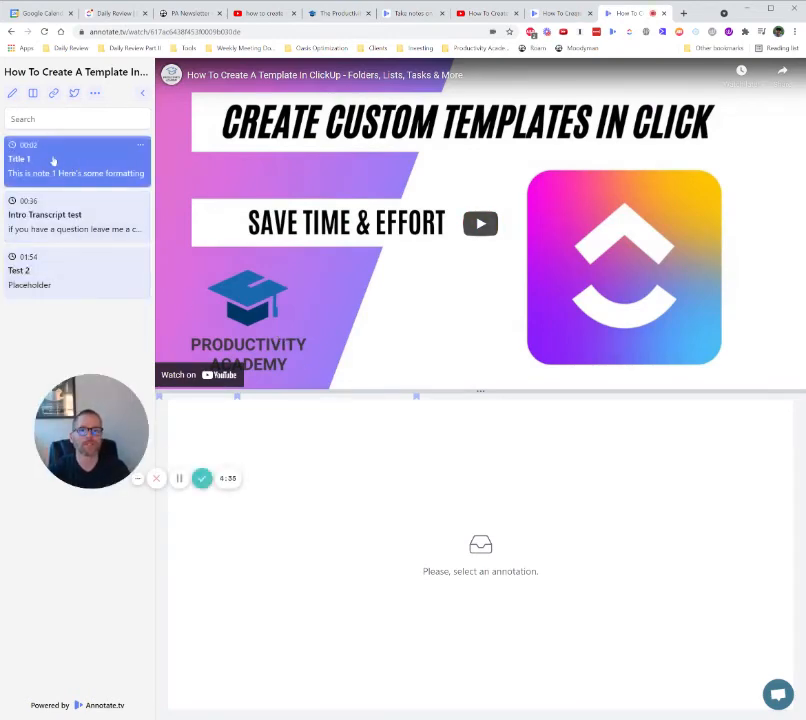
Step: In the public view, open the Title 1, Test 2 and Intro Transcript test notes
left_click(76, 215)
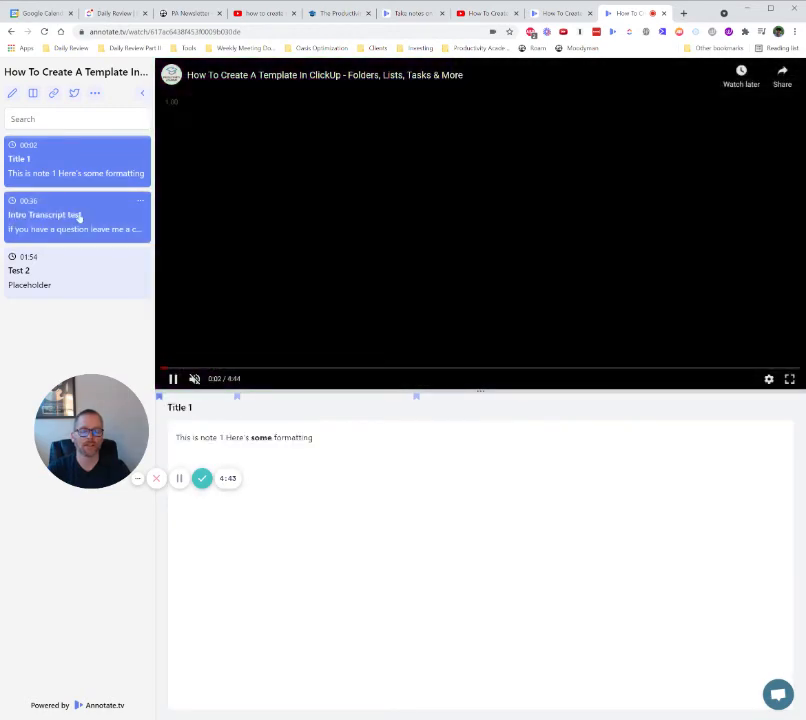
left_click(75, 270)
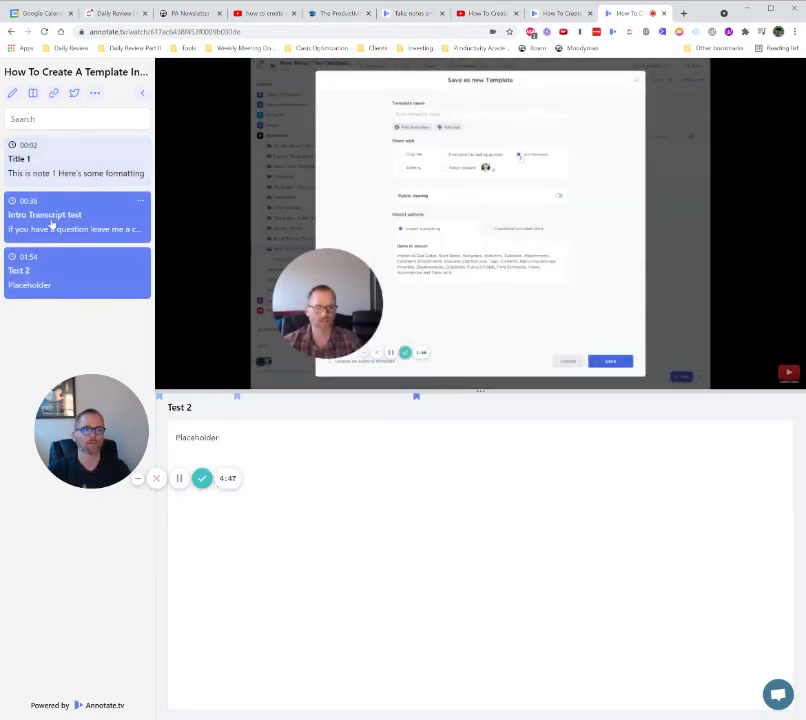
left_click(75, 214)
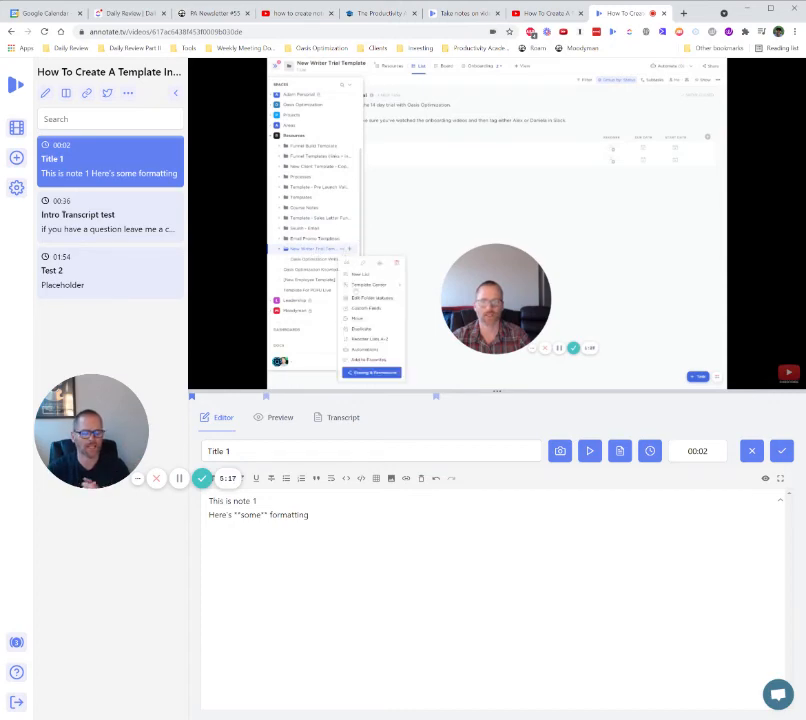
Step: Resume playback of the ClickUp template video in the editor tab
left_click(207, 378)
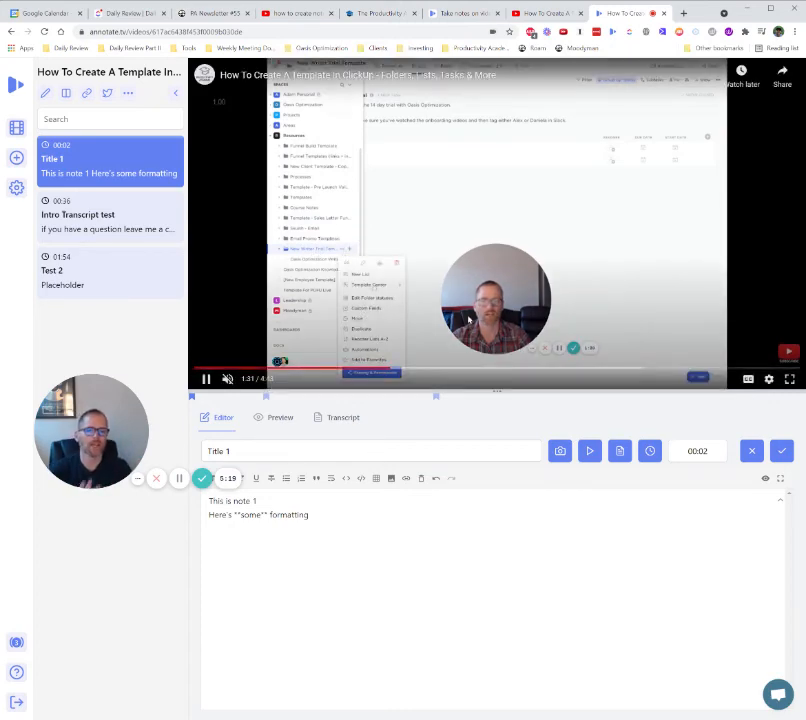